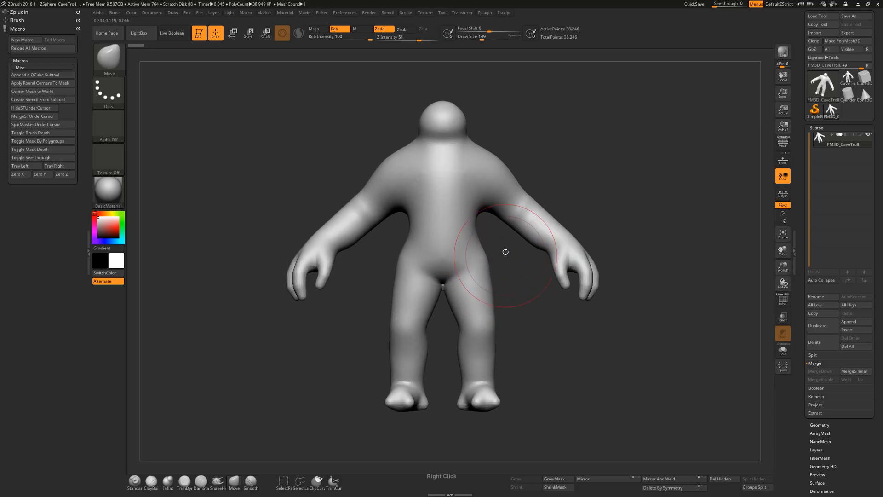
- Isolate the troll's hand polygroup and split it into its own subtool
drag(505, 251, 450, 186)
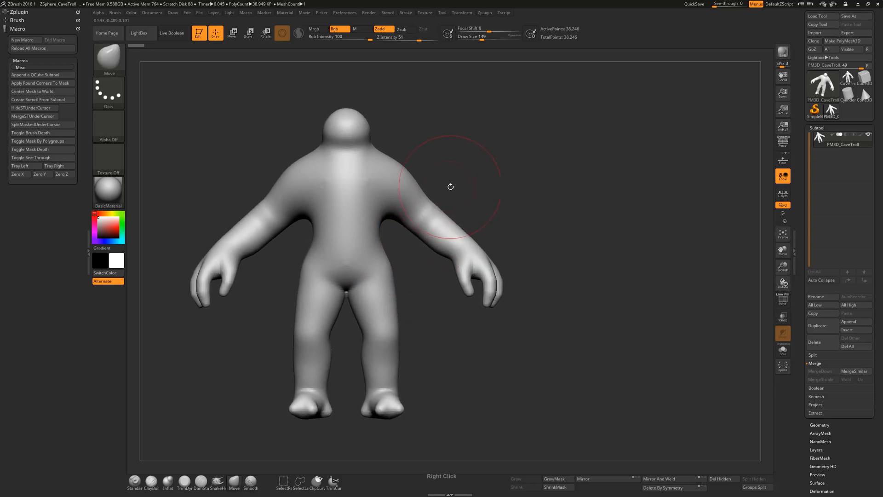
click(782, 300)
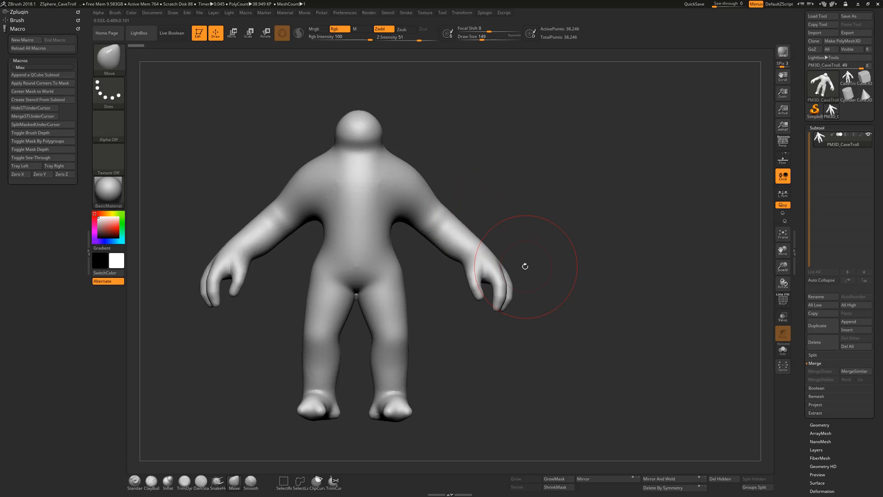
drag(524, 266, 442, 284)
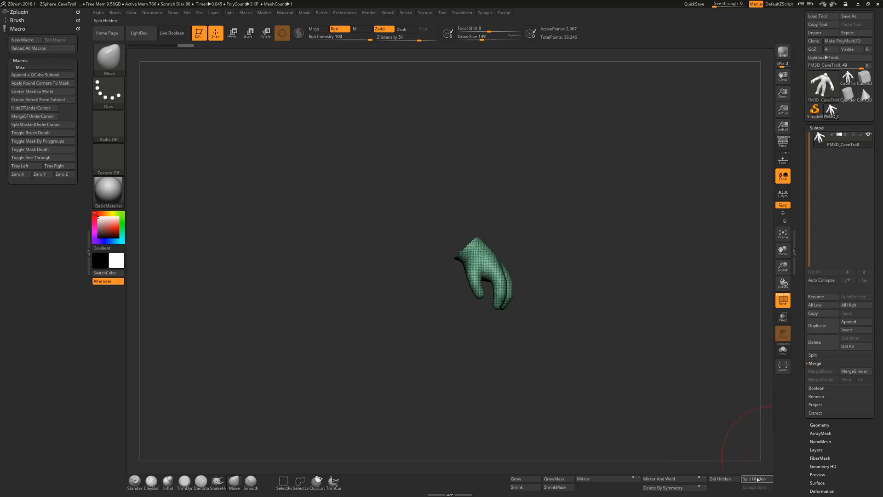
mouse_move(757, 479)
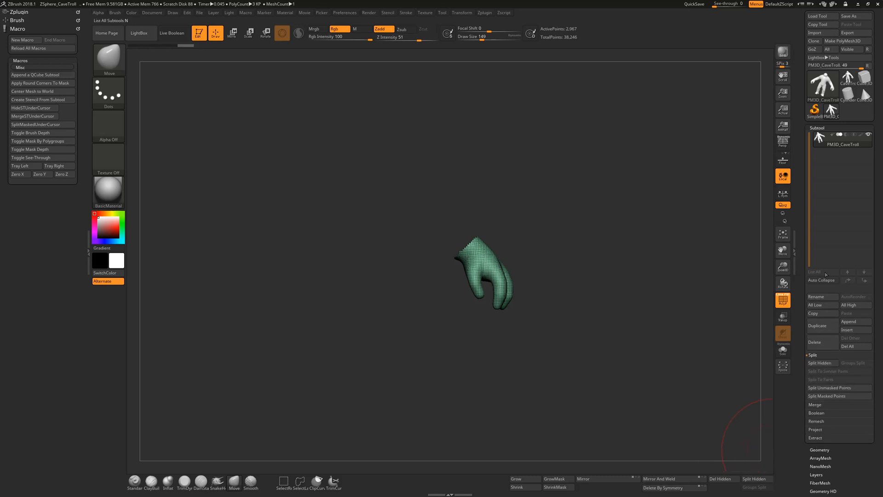
click(821, 362)
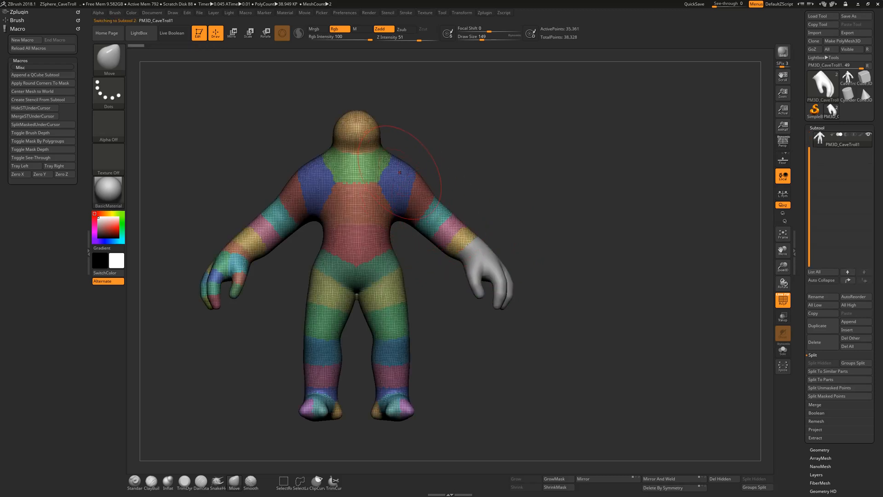
mouse_move(414, 195)
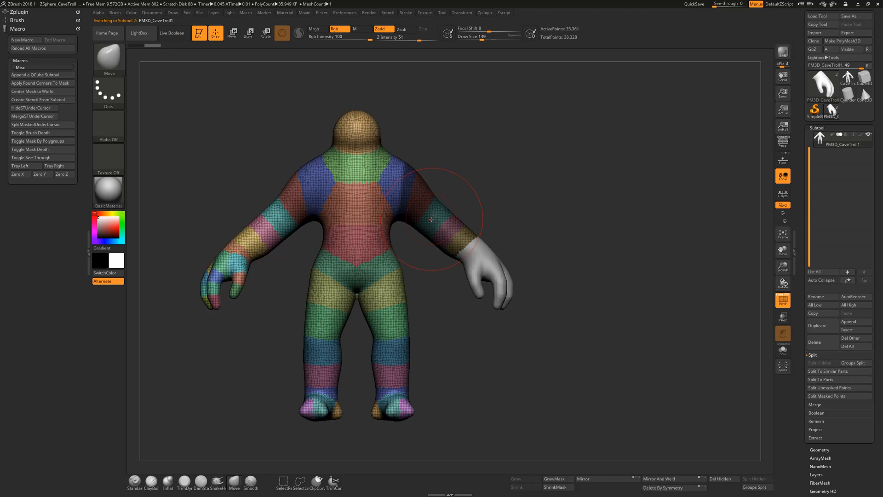
mouse_move(416, 205)
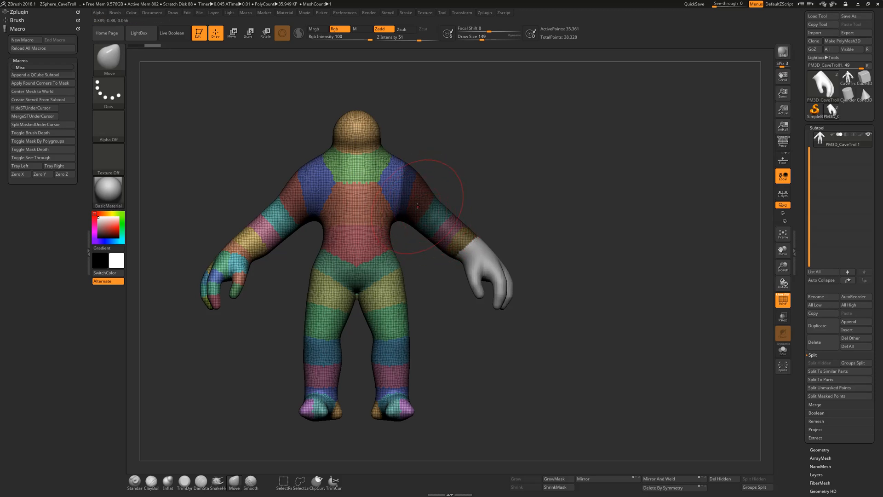
mouse_move(431, 218)
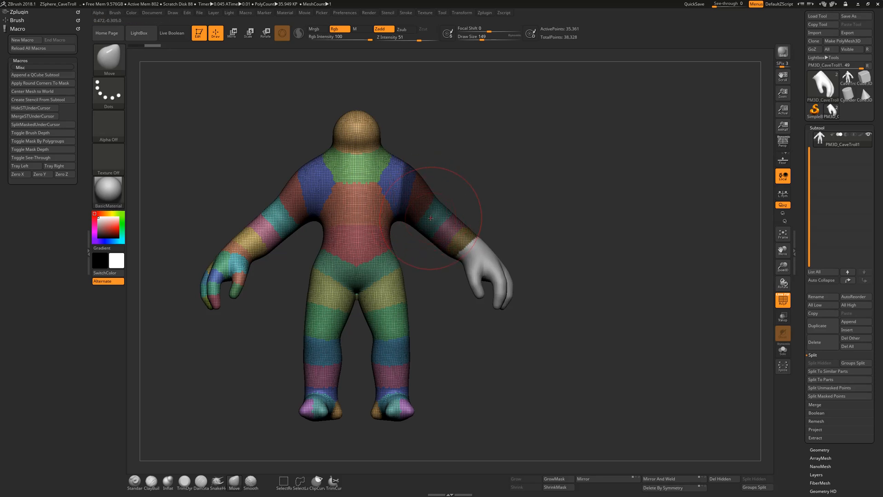
mouse_move(35, 125)
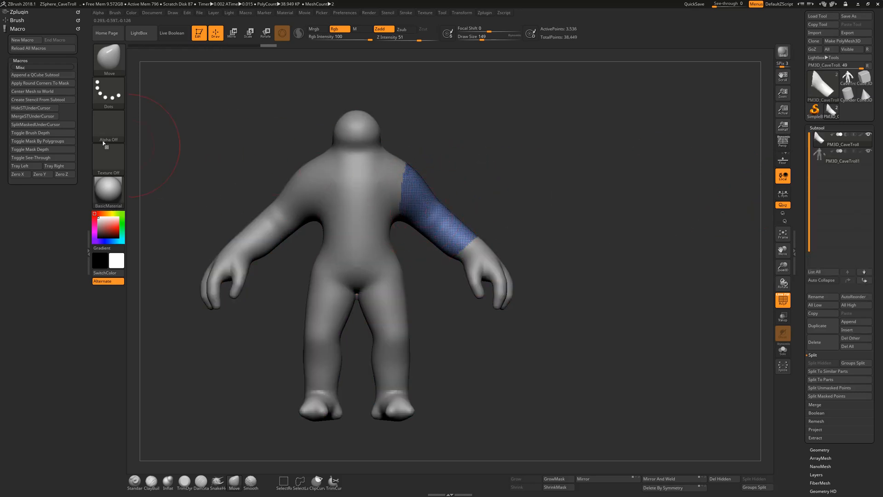
mouse_move(32, 116)
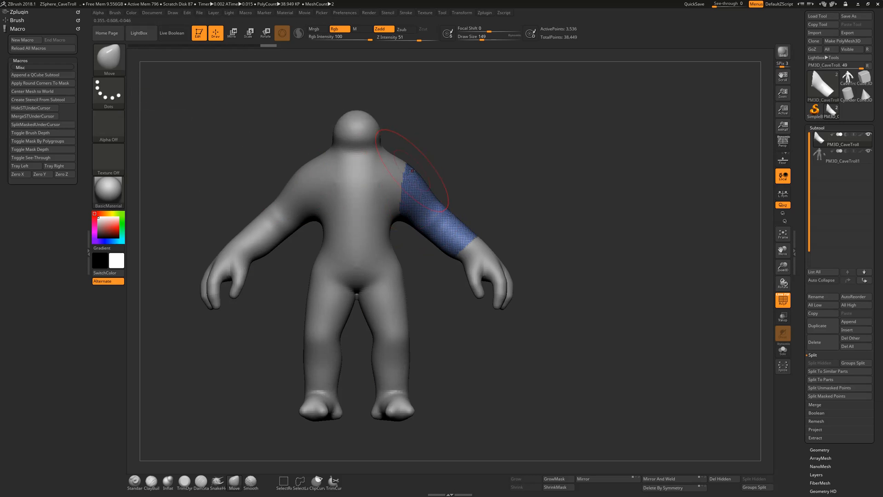
mouse_move(571, 179)
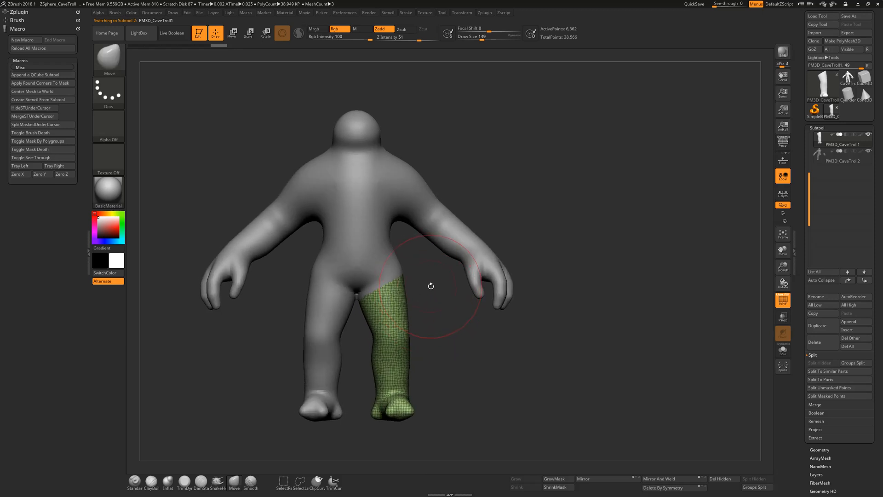
mouse_move(432, 283)
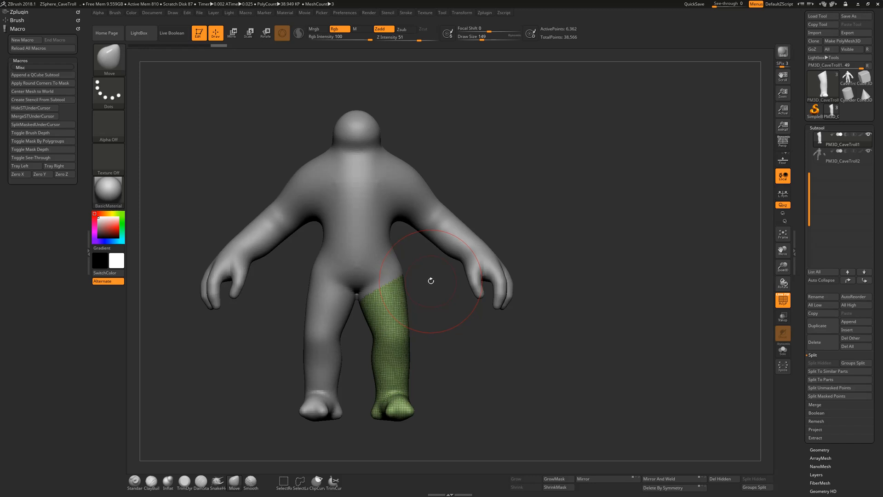
mouse_move(428, 274)
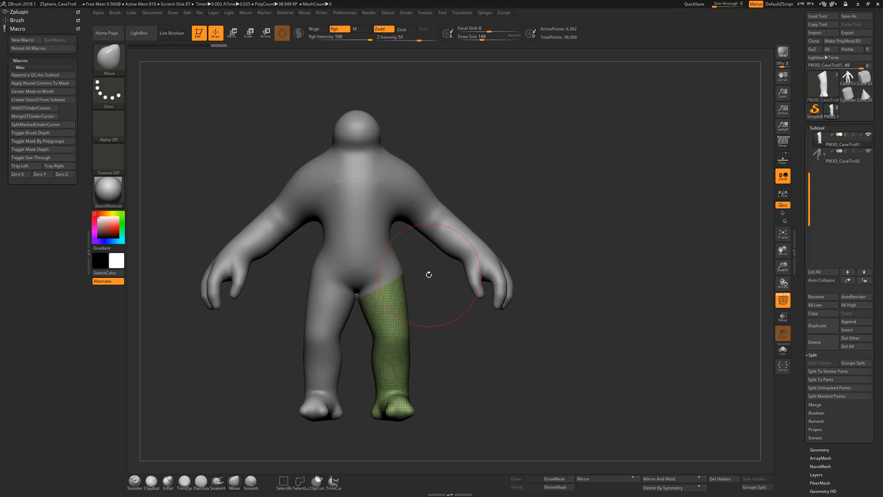
mouse_move(427, 274)
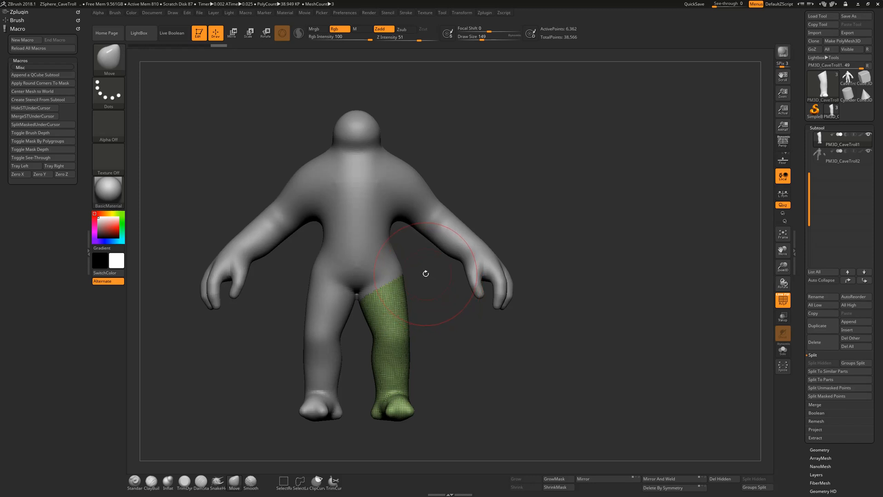
mouse_move(394, 298)
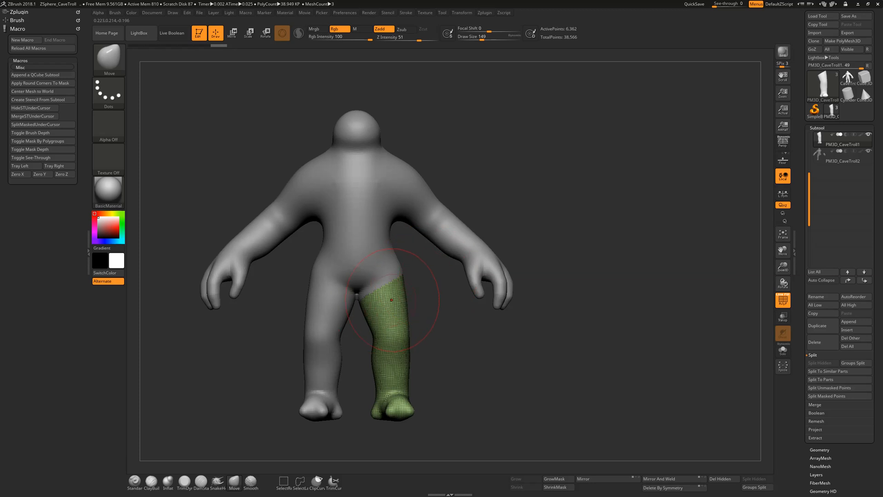
mouse_move(350, 246)
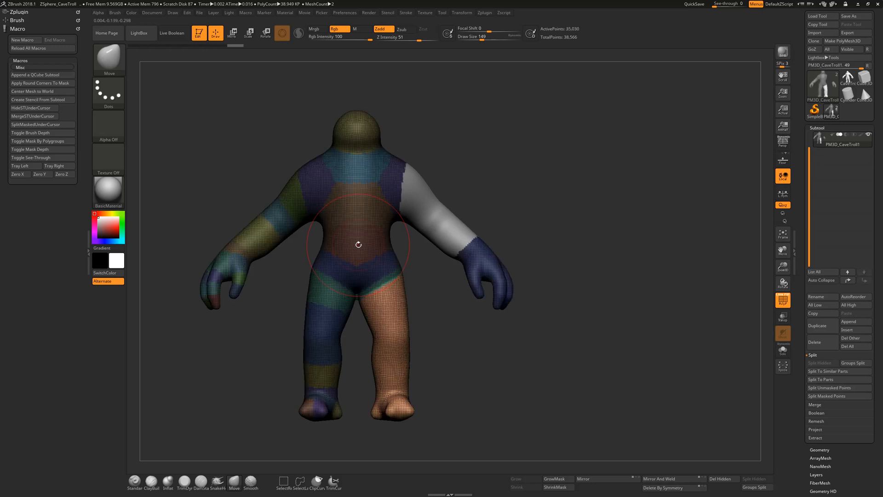
- Merge the upper arm back, leaving the whole troll as one subtool
drag(358, 245, 431, 298)
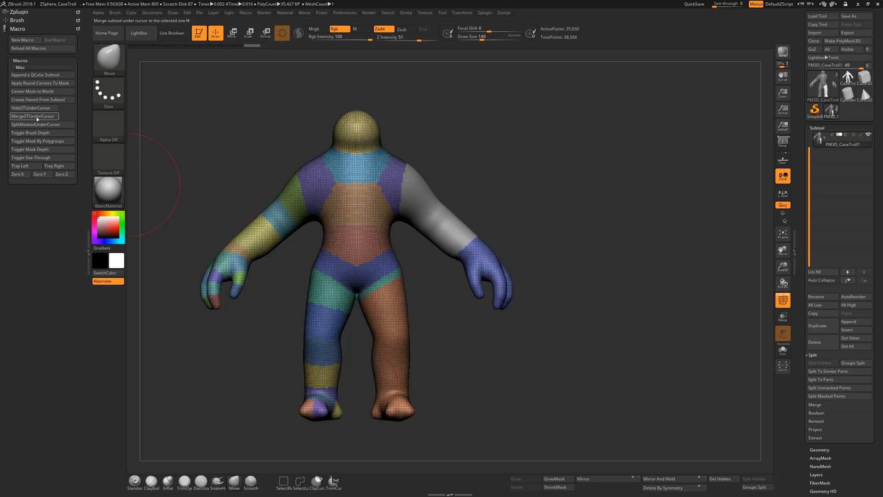
mouse_move(32, 116)
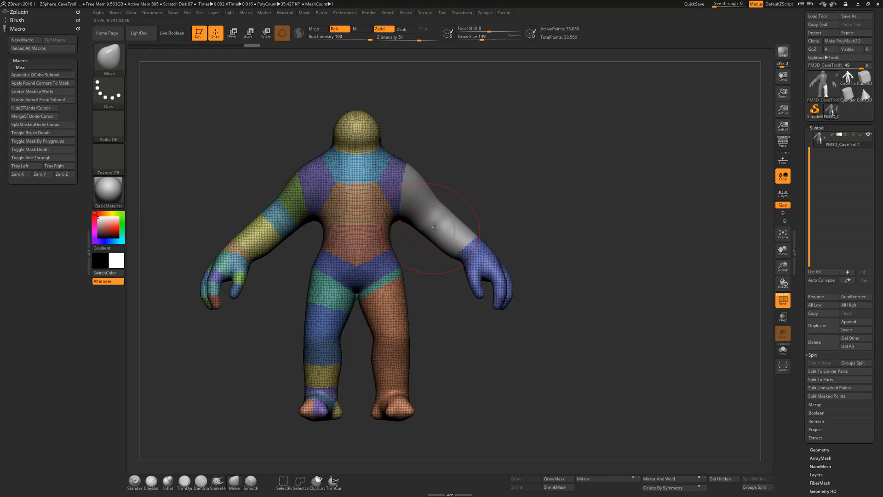
drag(434, 226, 434, 214)
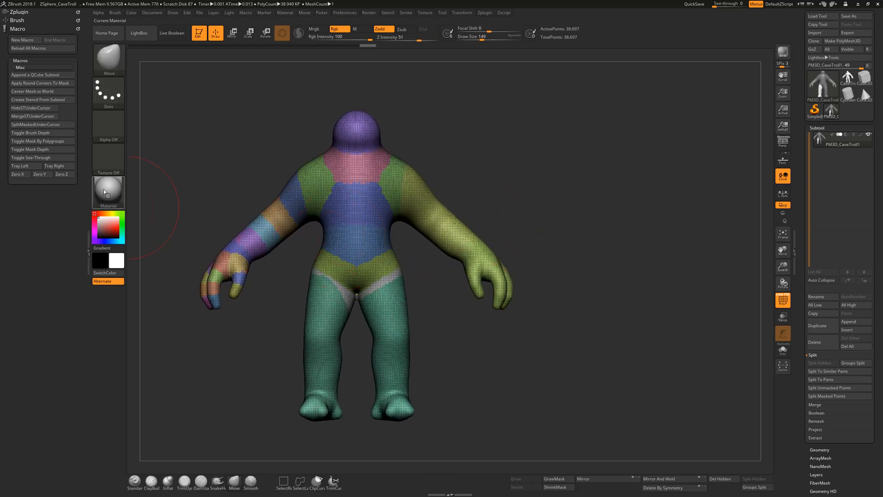
mouse_move(33, 116)
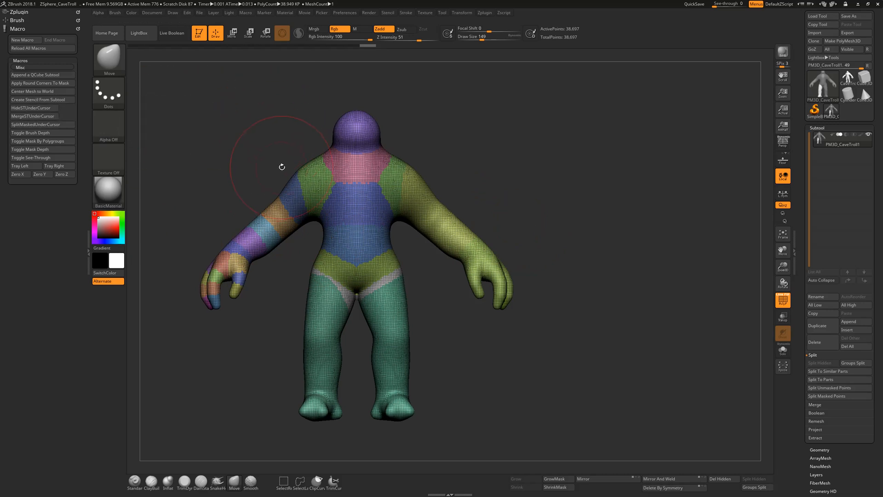
mouse_move(279, 173)
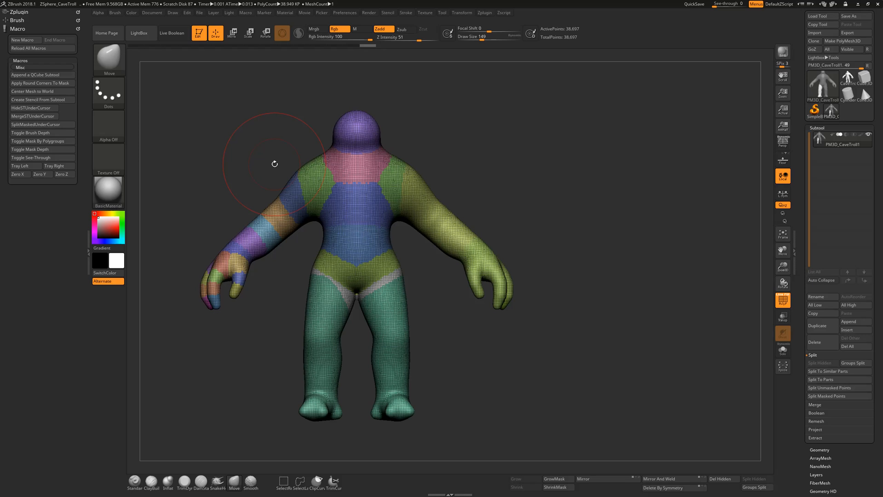
mouse_move(249, 151)
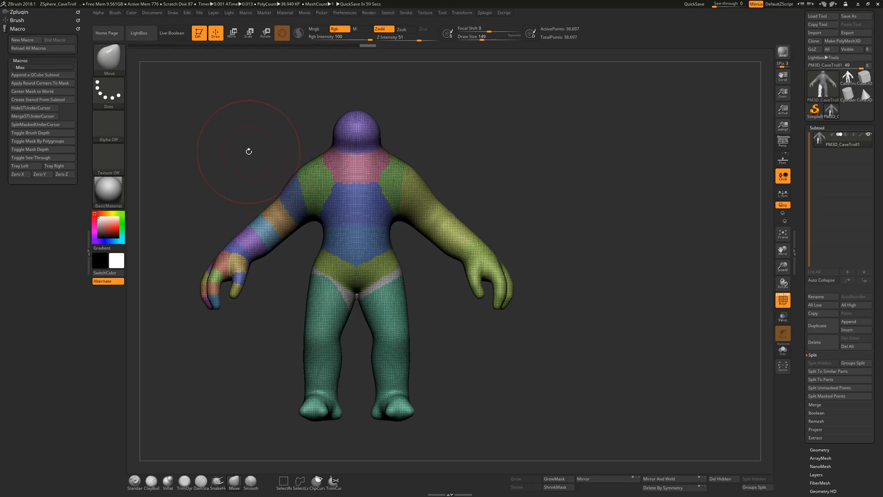
mouse_move(252, 163)
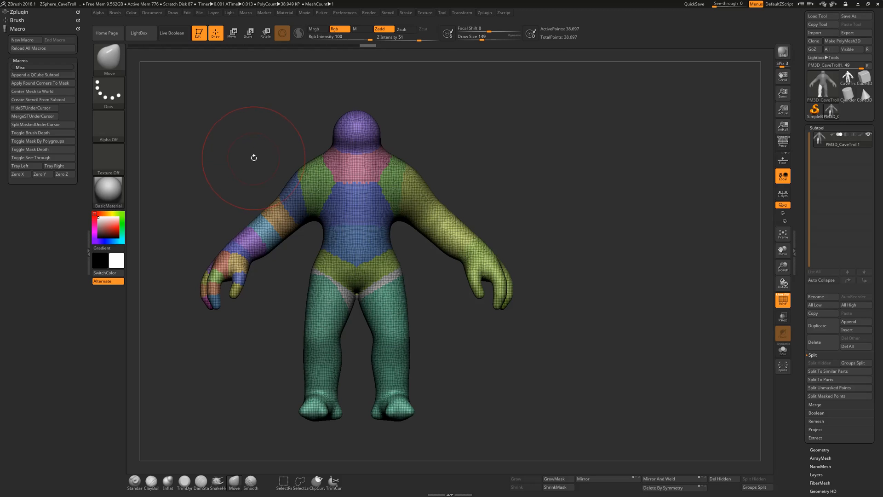
mouse_move(254, 161)
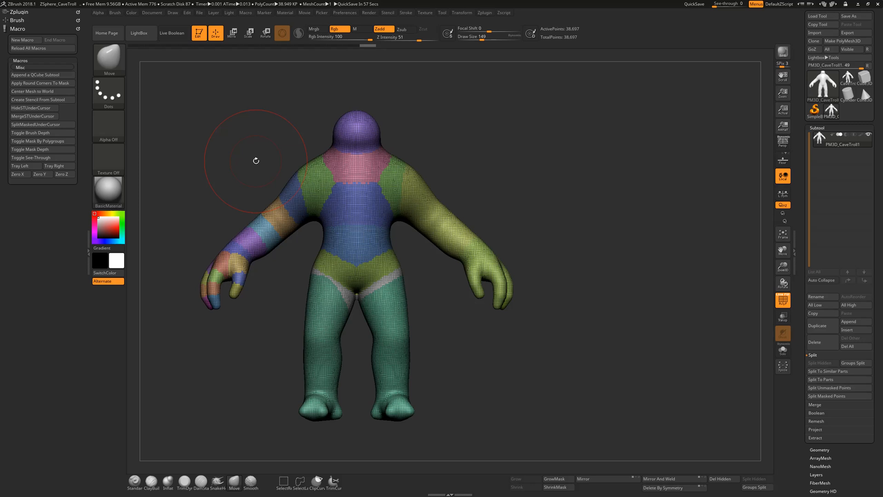
mouse_move(248, 176)
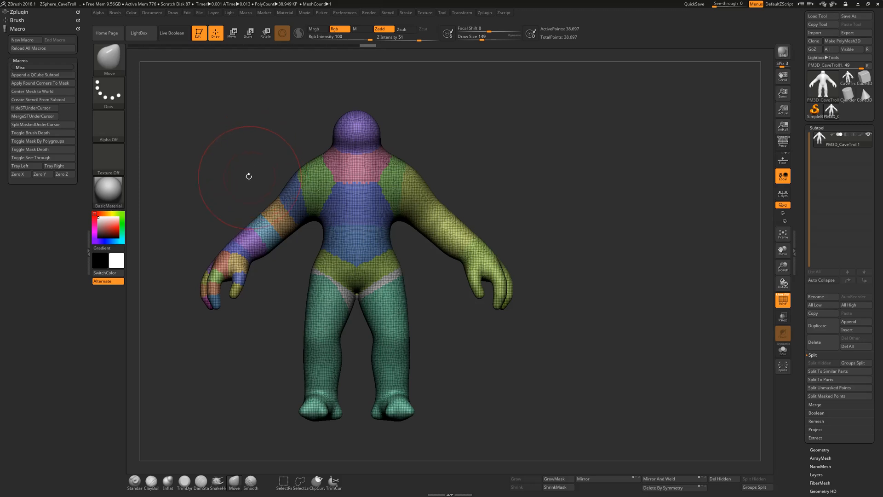
mouse_move(253, 167)
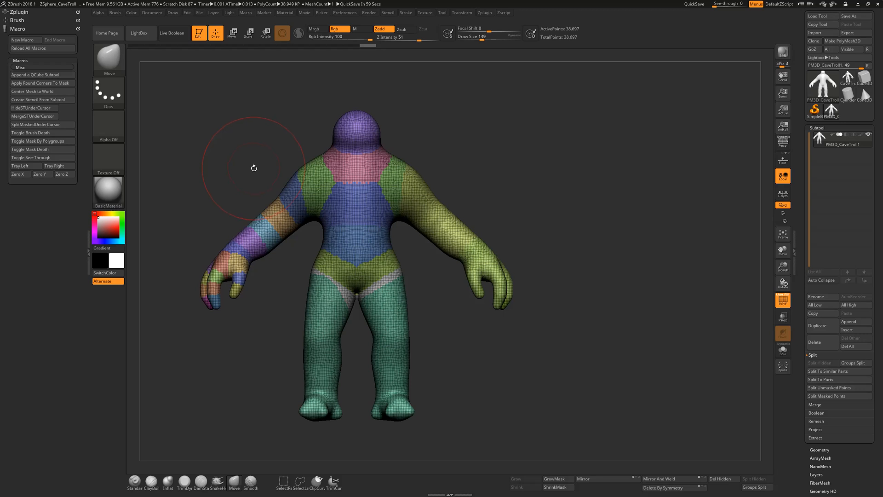
mouse_move(426, 211)
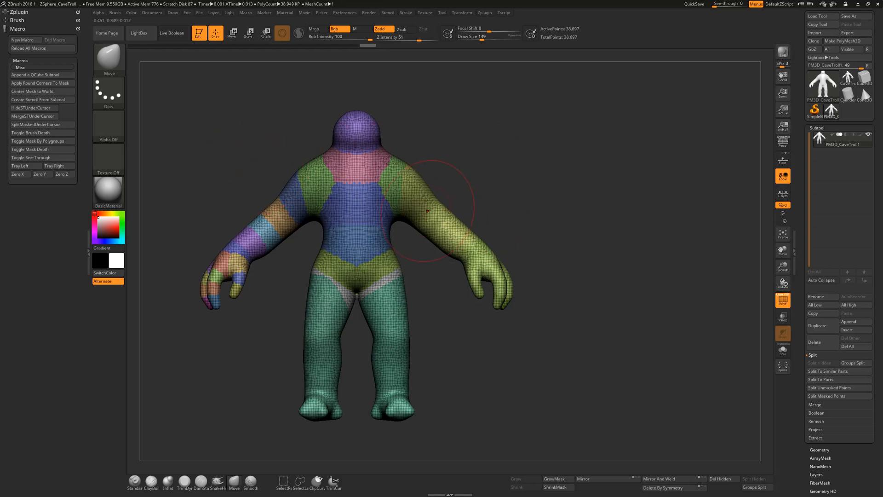